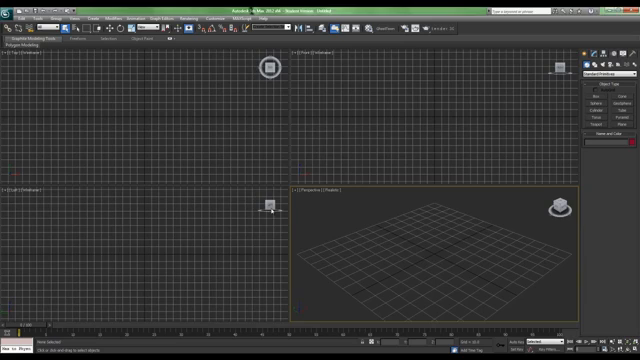
mouse_move(482, 188)
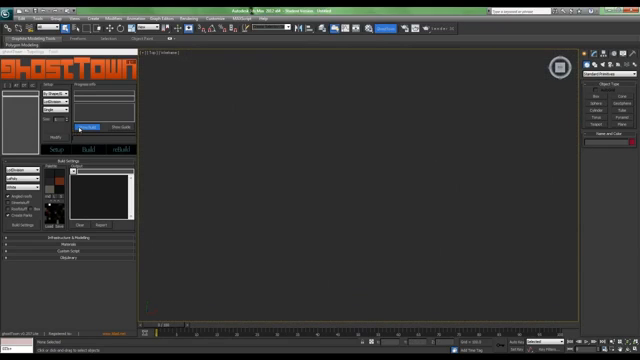
Turn on Show Guide to display the ghostTown min area gizmo in the top view
left_click(95, 125)
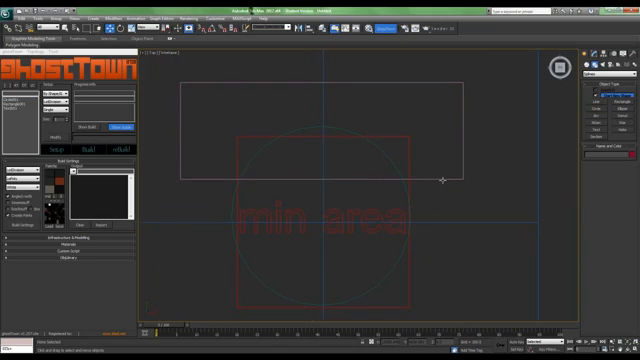
mouse_move(428, 176)
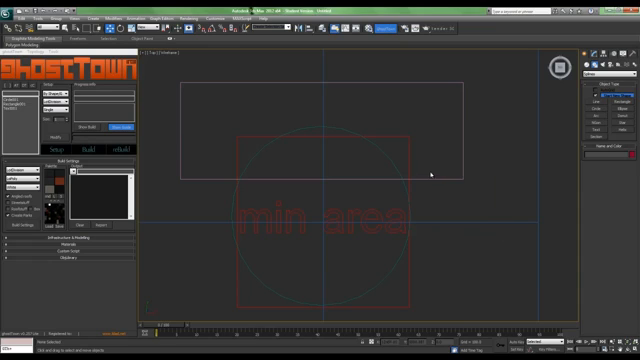
Open the right-click menu on the drawn rectangle to convert it to an editable spline
right_click(322, 130)
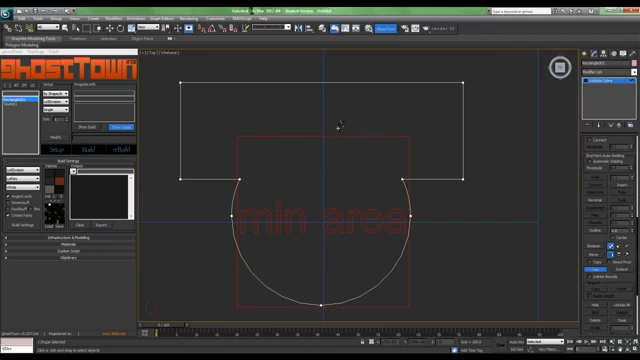
mouse_move(339, 184)
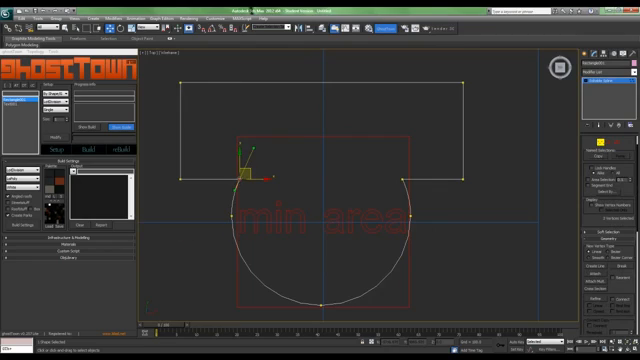
Clear the vertex selection and open the right-click vertex menu on the outline
left_click(385, 190)
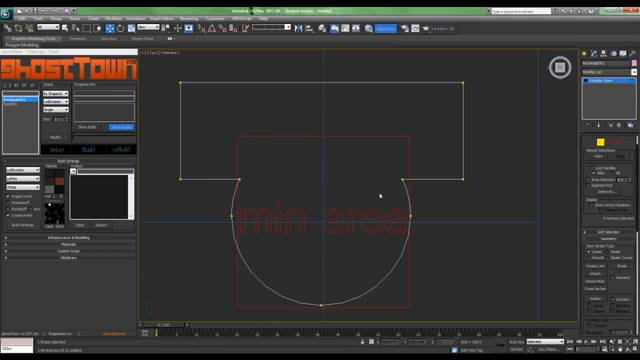
right_click(380, 190)
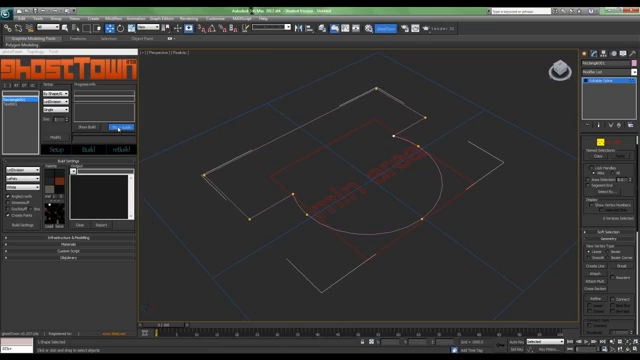
Toggle Show Guide off to hide the ghostTown min area gizmo
left_click(118, 124)
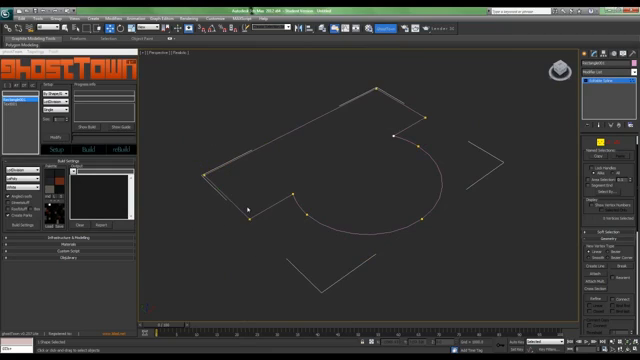
mouse_move(225, 276)
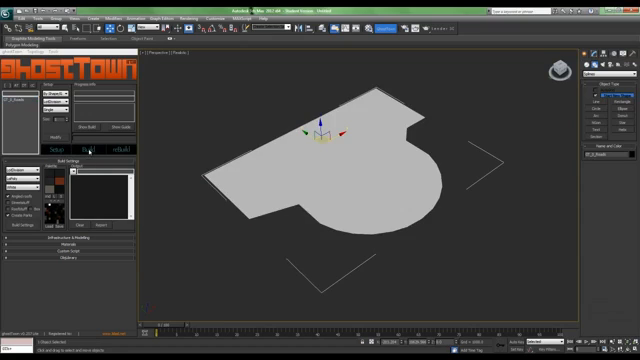
Build the ghostTown city on the outline shape and accept the confirmation prompt
left_click(114, 147)
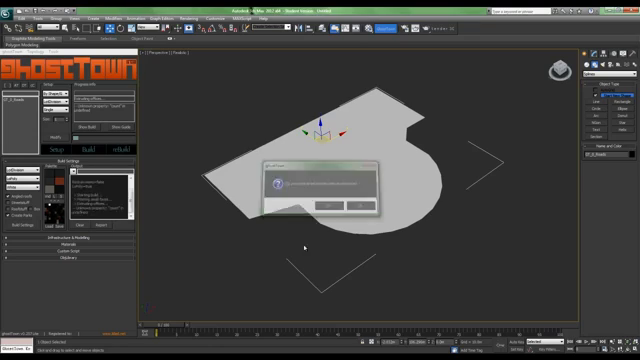
left_click(332, 204)
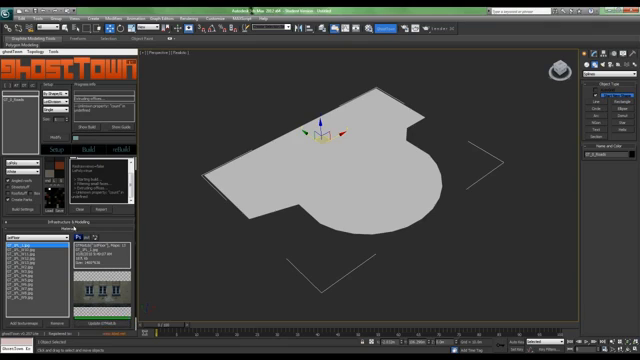
Switch the ghostTown panel to the Build tab to show Build Settings
left_click(88, 148)
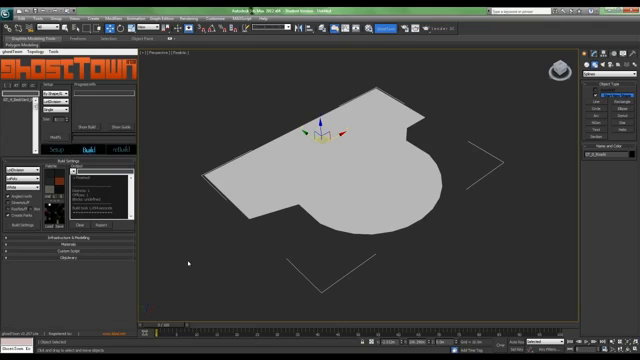
left_click(81, 146)
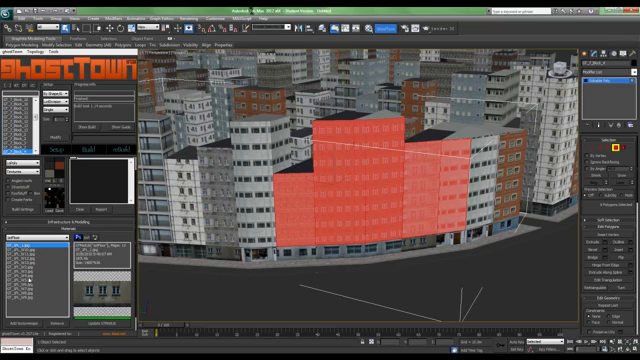
Select the tall building facade's polygons in Polygon mode
left_click(40, 268)
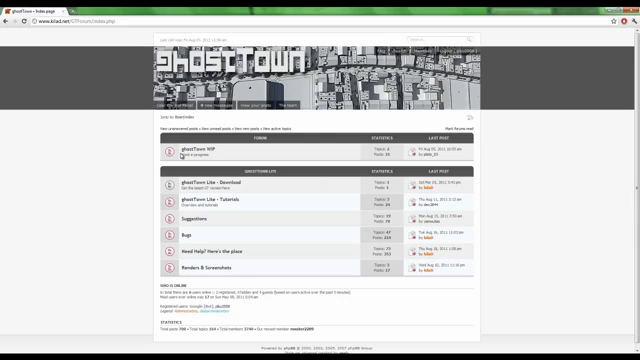
In a new tab, search Google for window images
left_click(106, 9)
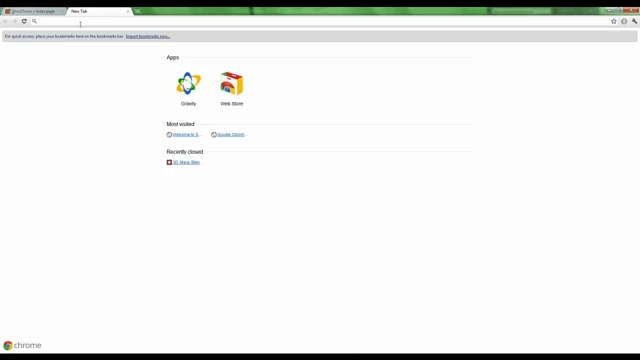
type("google.co.in")
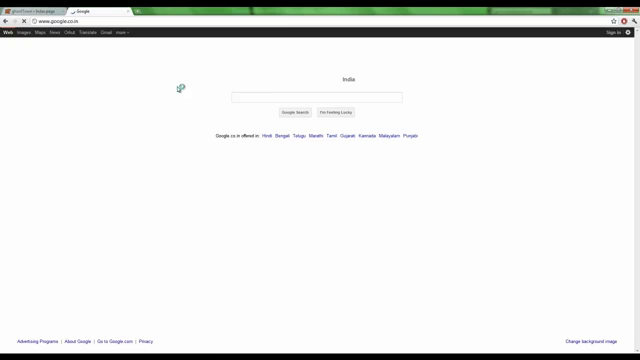
type("wind")
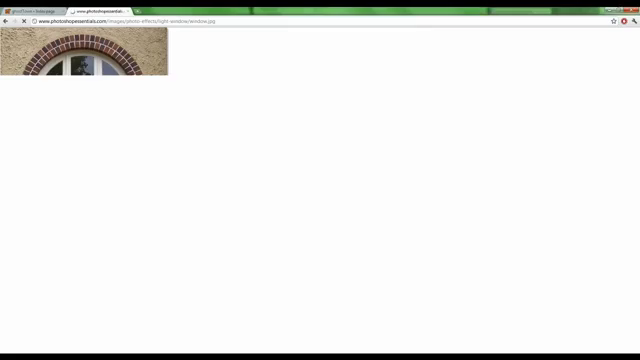
Save the arched window photo to disk with Save image as
key("alt+tab")
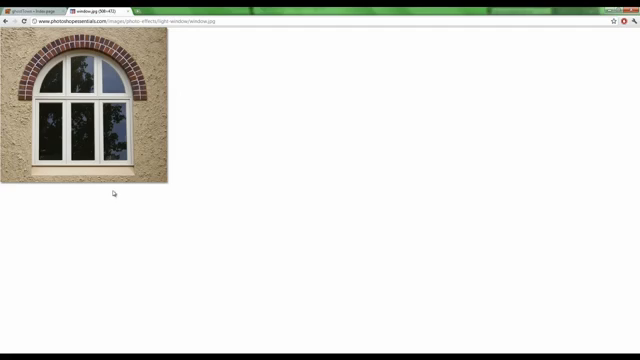
right_click(100, 110)
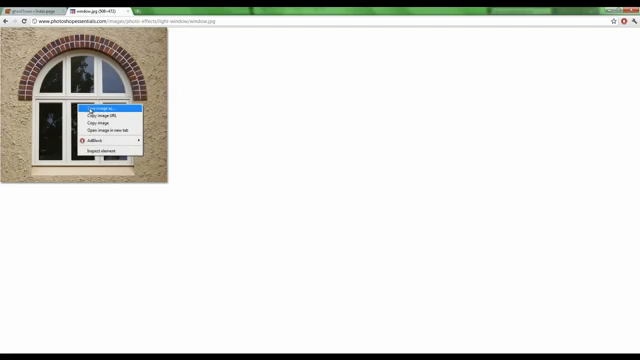
left_click(97, 106)
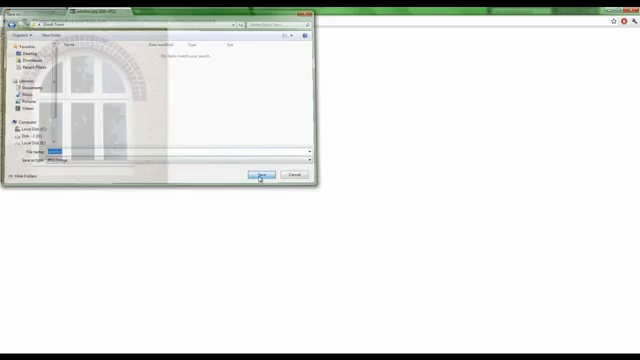
left_click(260, 174)
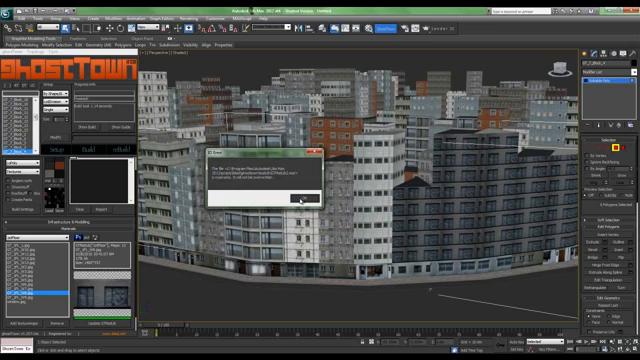
Dismiss the file warning dialog with OK
left_click(300, 202)
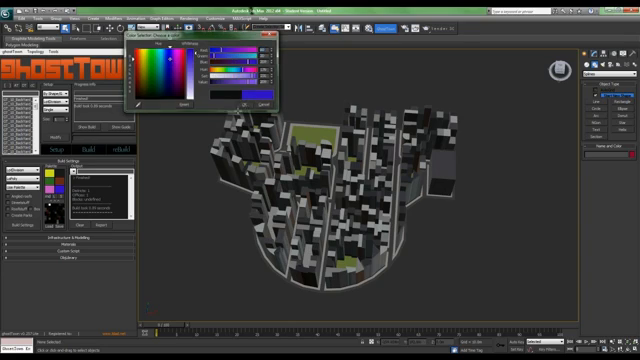
Confirm the new roof palette swatch colour with OK in the Color Selector
left_click(275, 102)
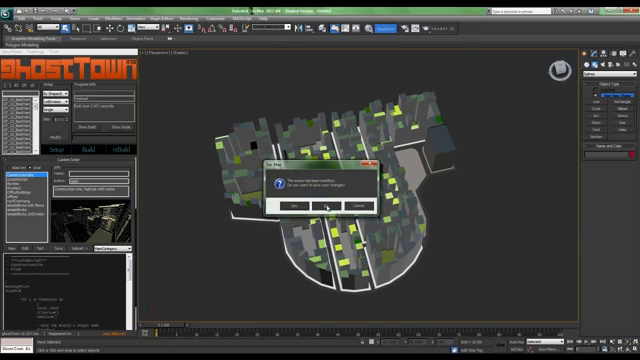
Discard the roof-coloured city without saving and reset to a new scene
left_click(302, 204)
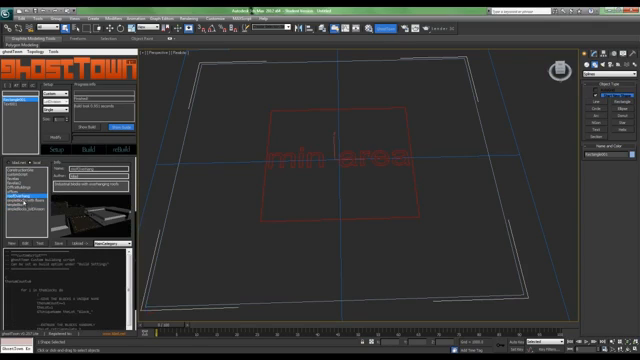
Choose a different GhostTown custom building script and rebuild, generating a flat roads plane
left_click(28, 185)
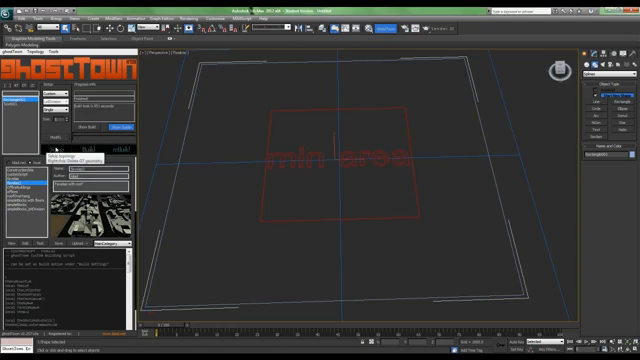
left_click(80, 148)
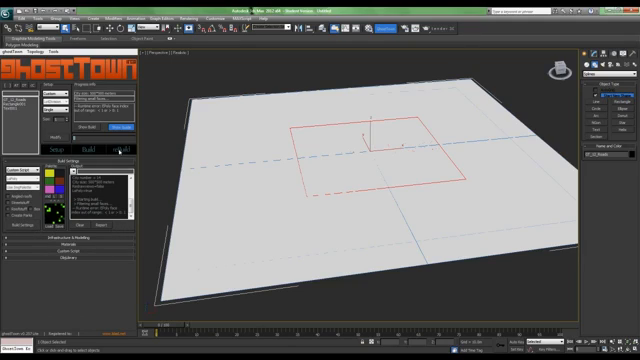
left_click(120, 148)
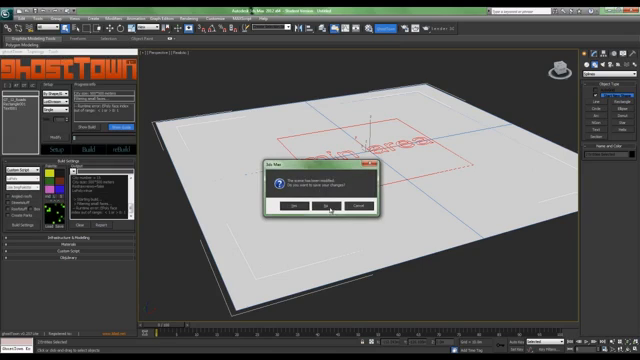
Reset without saving, build on a fresh rectangle, and answer the ghostTown plot prompts
left_click(327, 205)
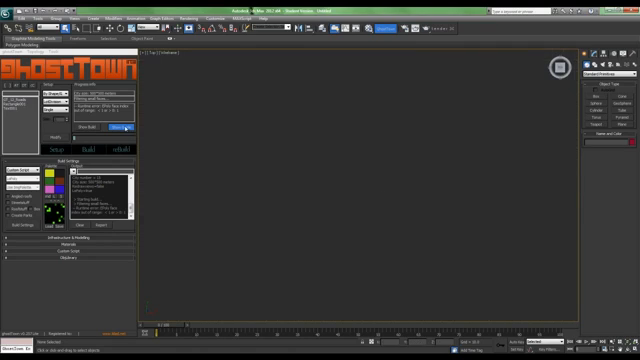
left_click(127, 128)
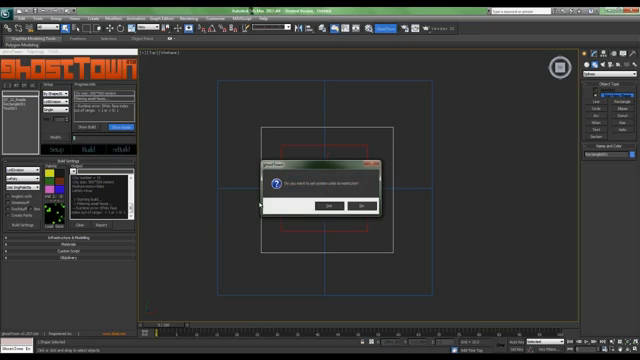
left_click(331, 207)
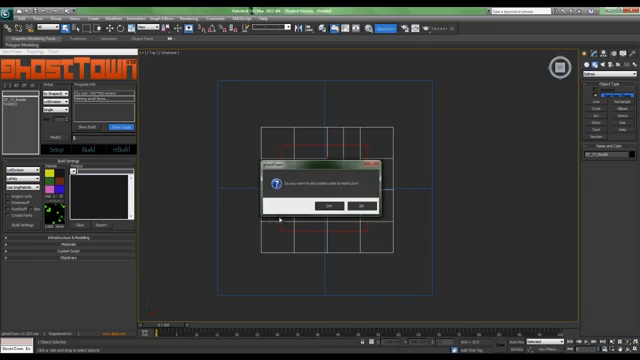
left_click(335, 206)
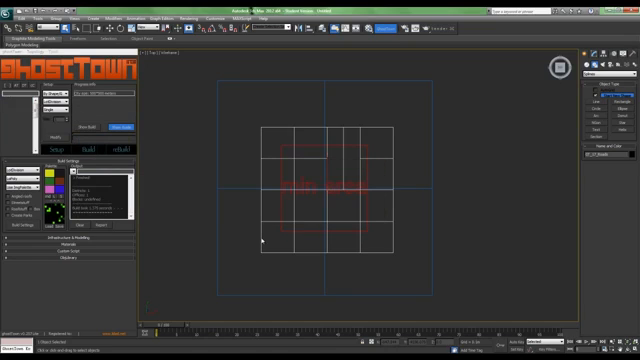